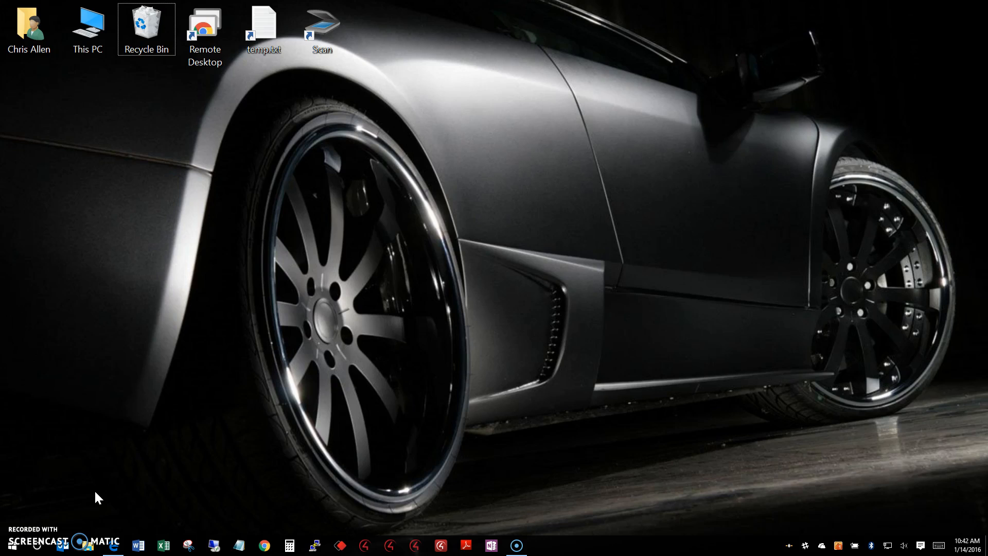
mouse_move(9, 545)
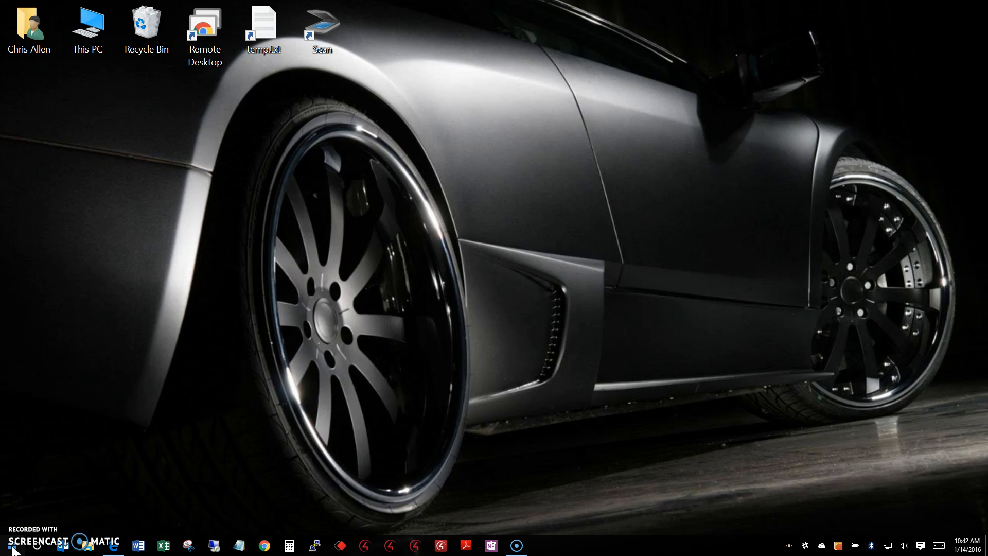
Launch InstantControl from the Start menu beside the Control4 for PC-Mac window.
click(7, 551)
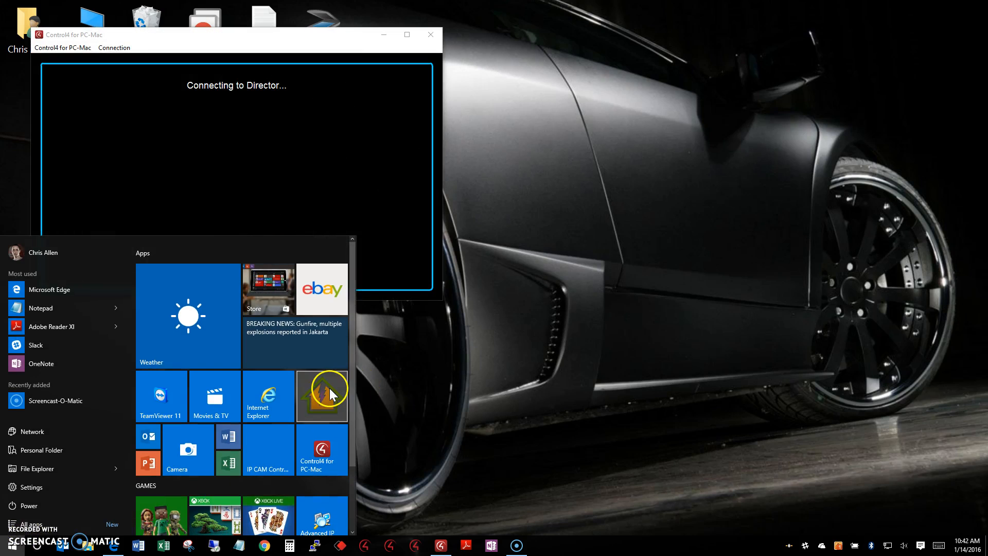
click(322, 395)
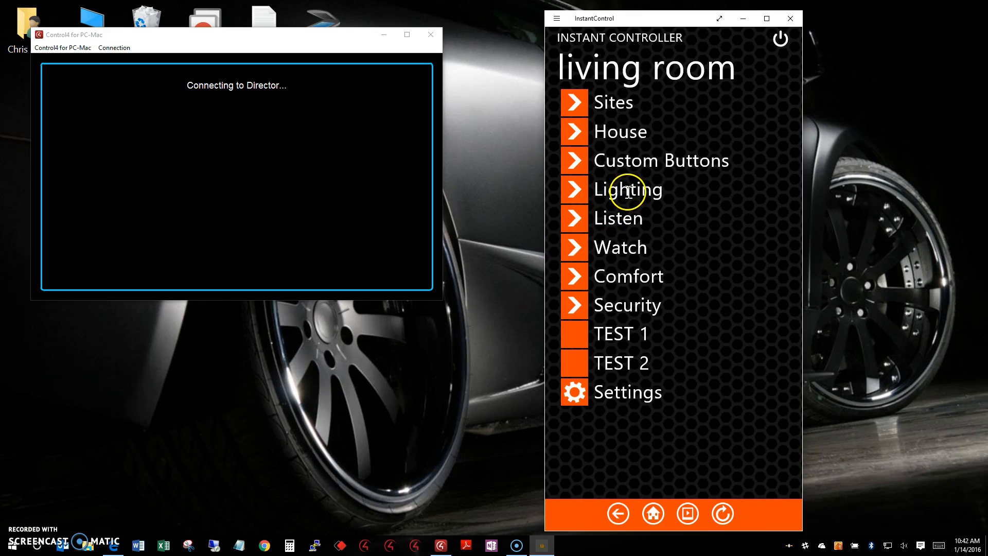
Switch on the Living Recessed light from Lighting and return to the living room menu.
click(628, 189)
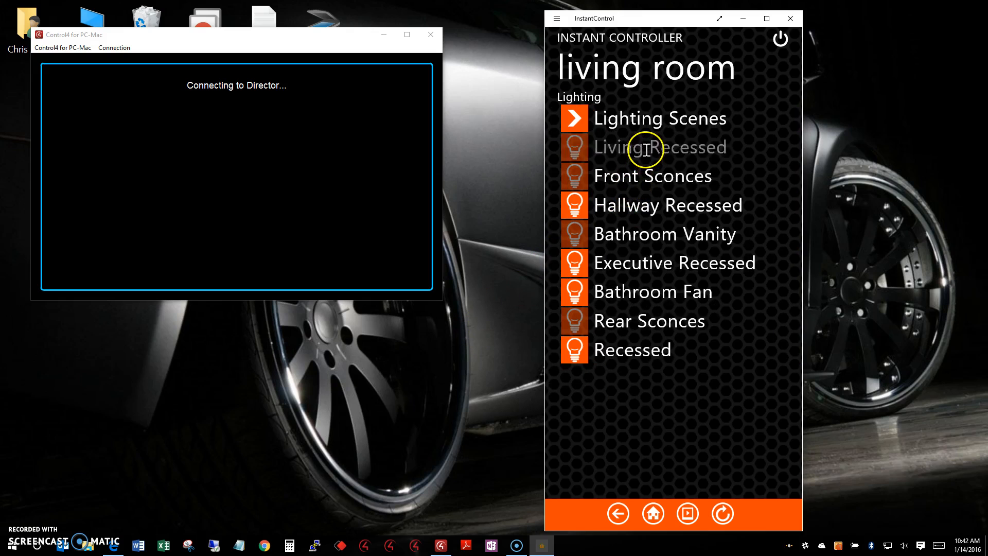
click(660, 148)
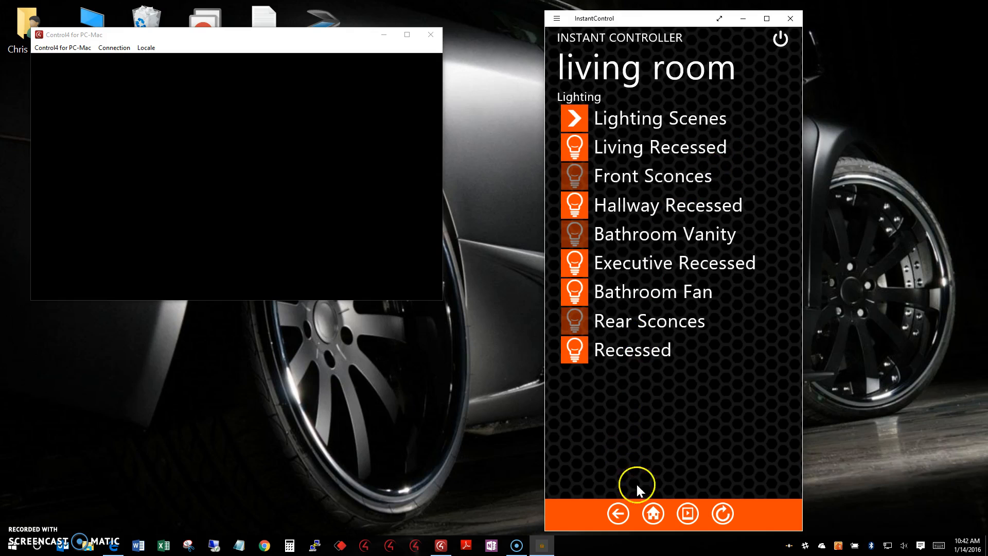
click(618, 513)
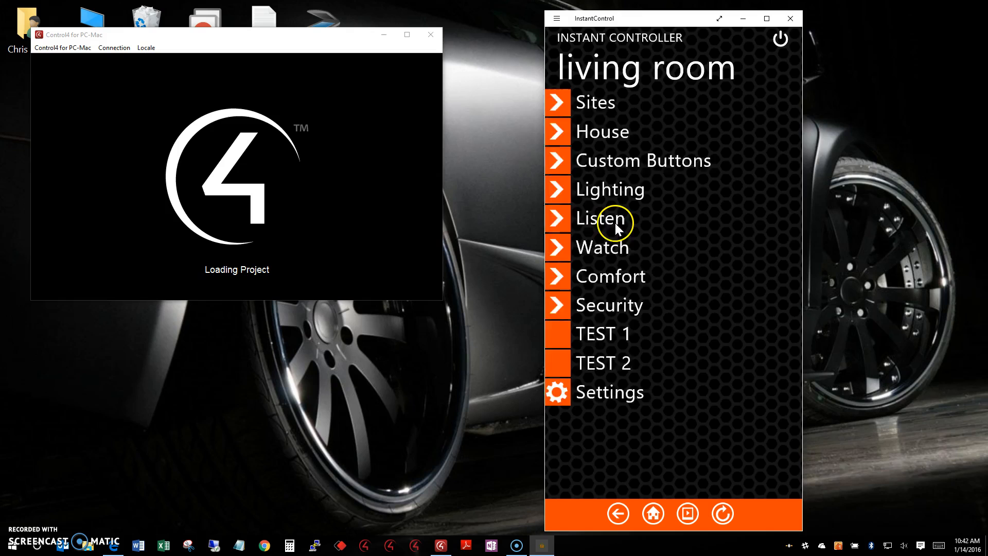
Play the 181.FM Rock 181 radio station from Listen and return home.
click(601, 218)
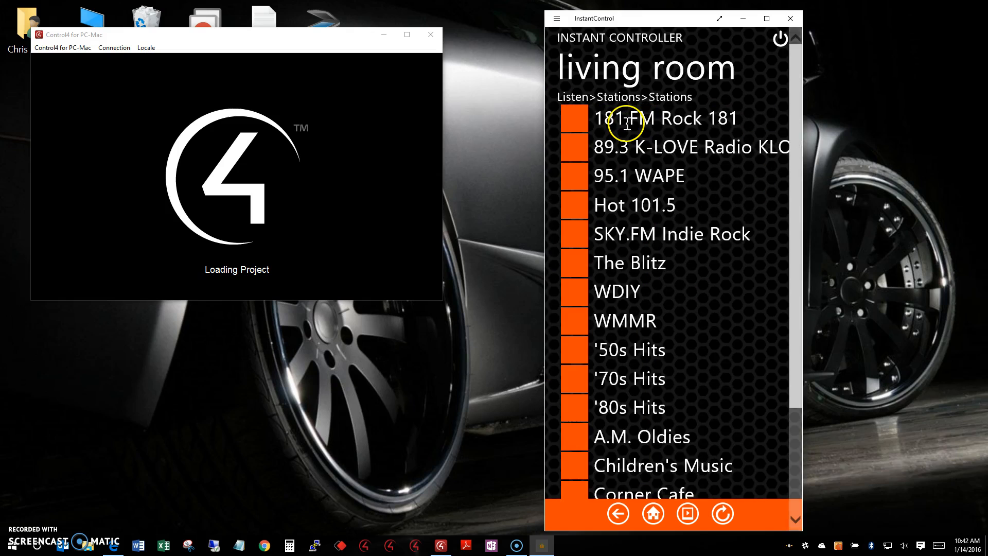
click(653, 513)
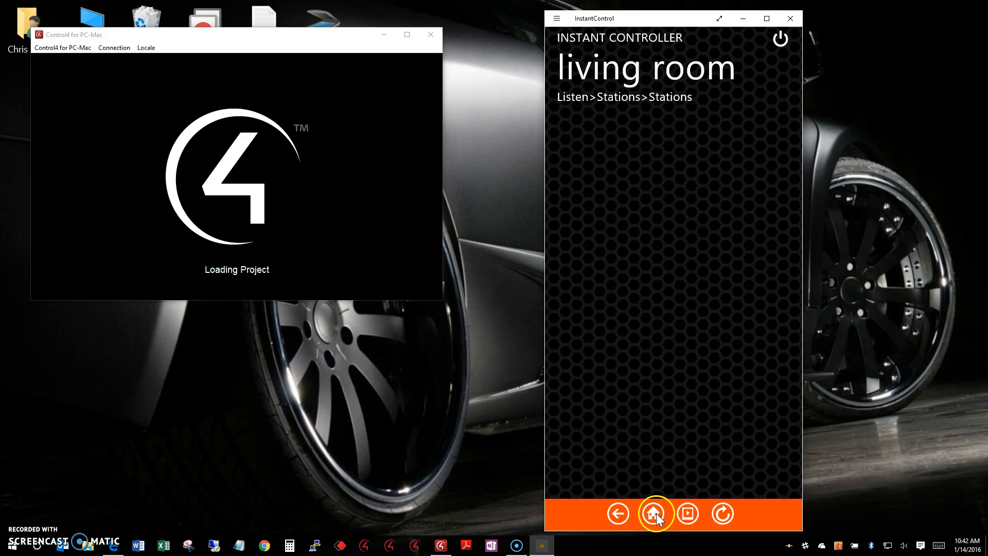
click(653, 513)
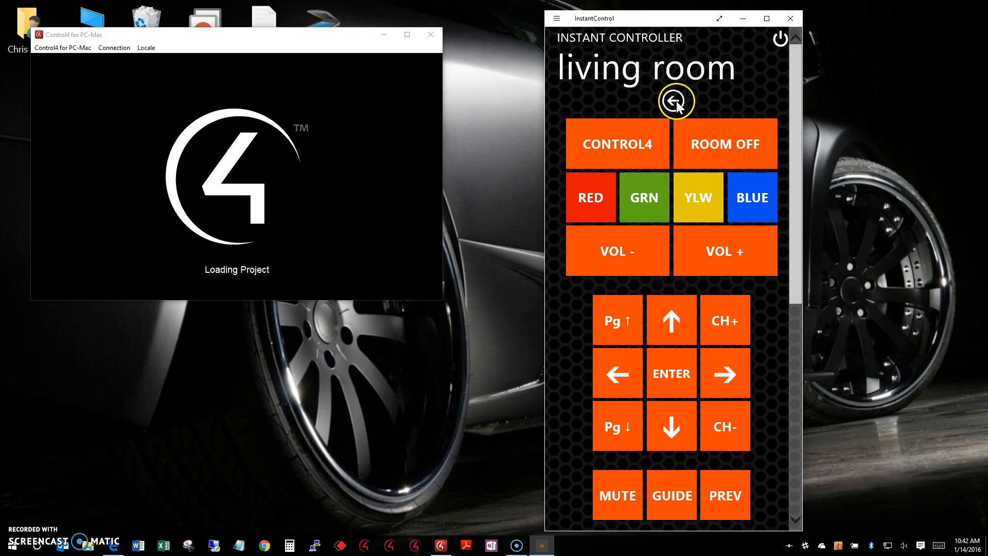
click(676, 100)
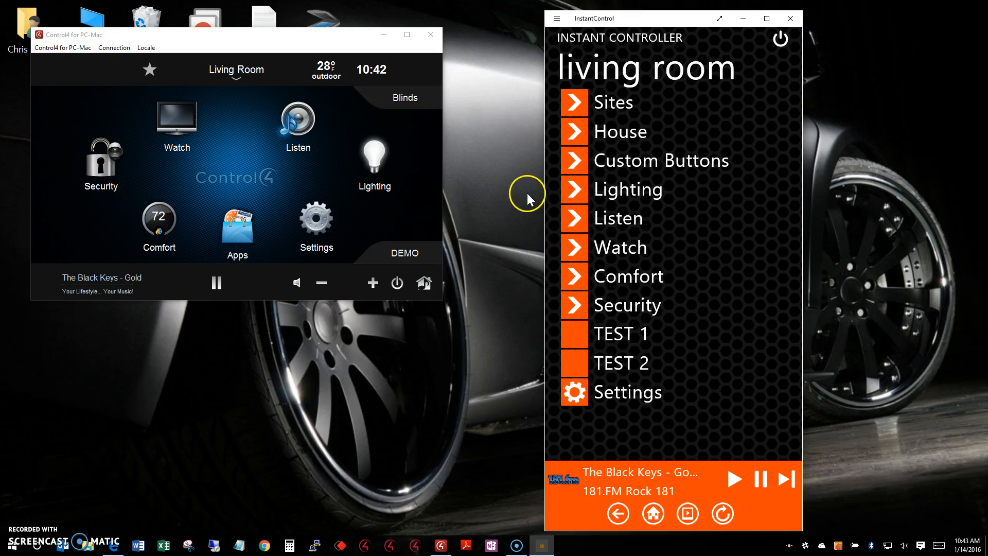
mouse_move(780, 44)
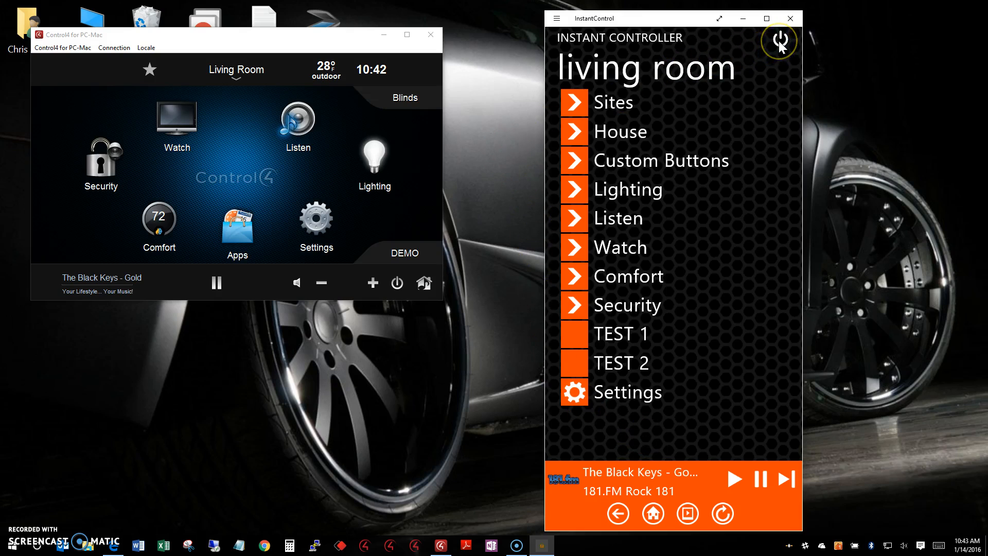
Power off the living room with the top-right power icon, stopping the radio.
click(781, 41)
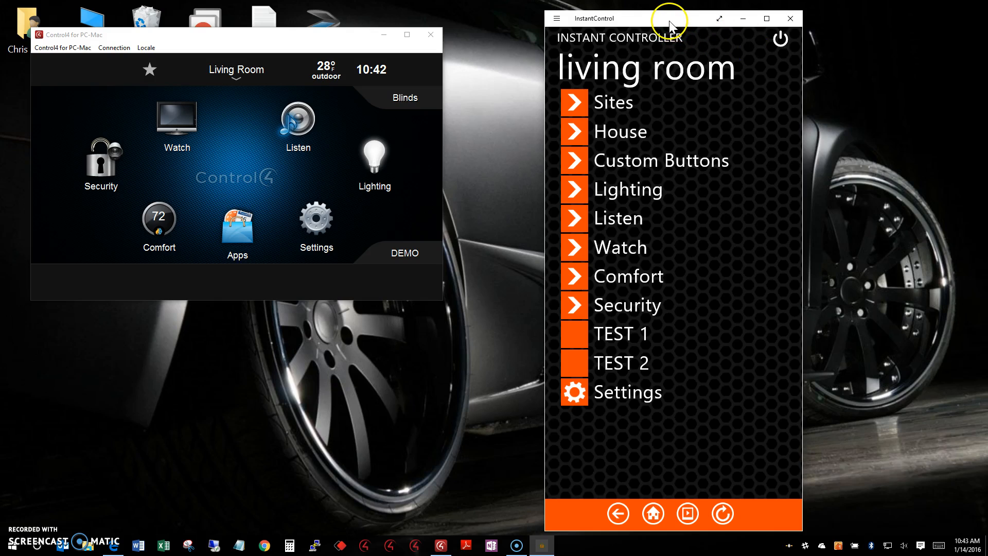
mouse_move(660, 23)
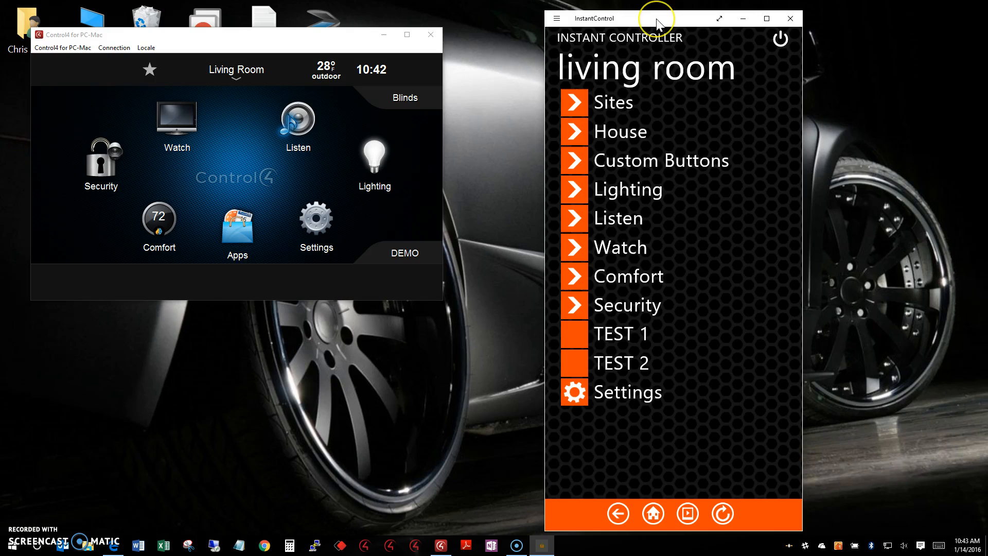
mouse_move(660, 24)
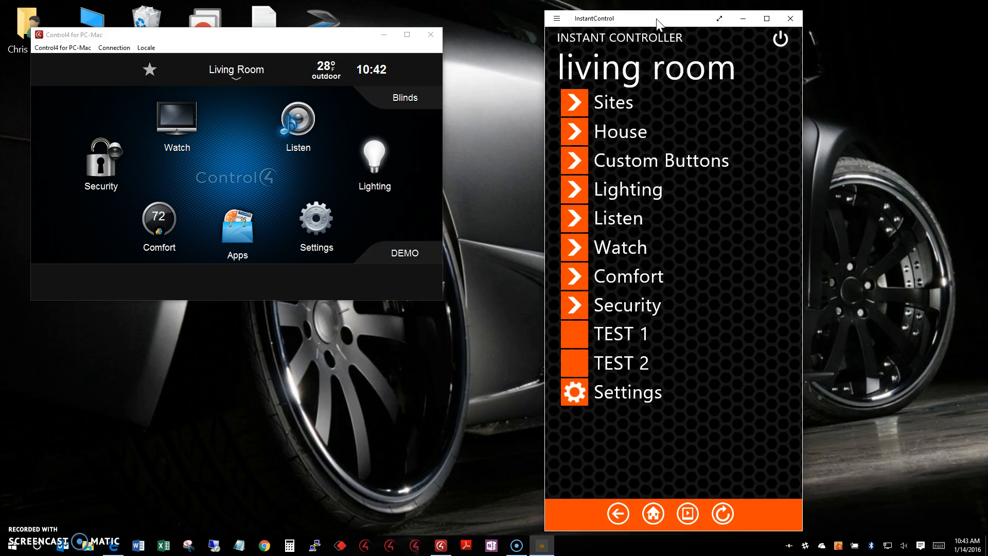